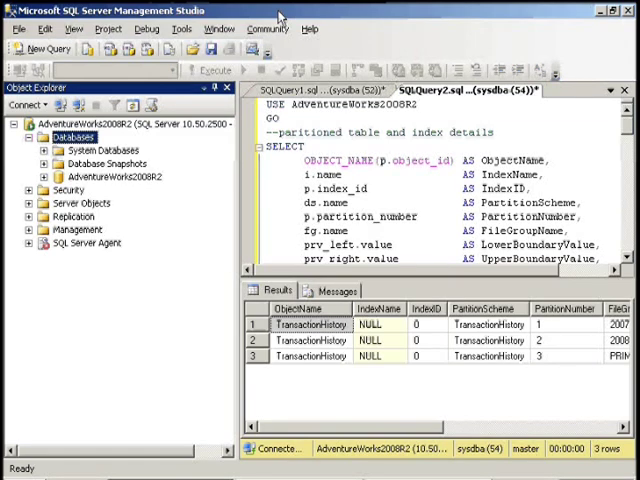
# Run the year-count query on TransactionHistory, showing 42644 rows for 2007 and 70599 for 2008
pyautogui.click(316, 90)
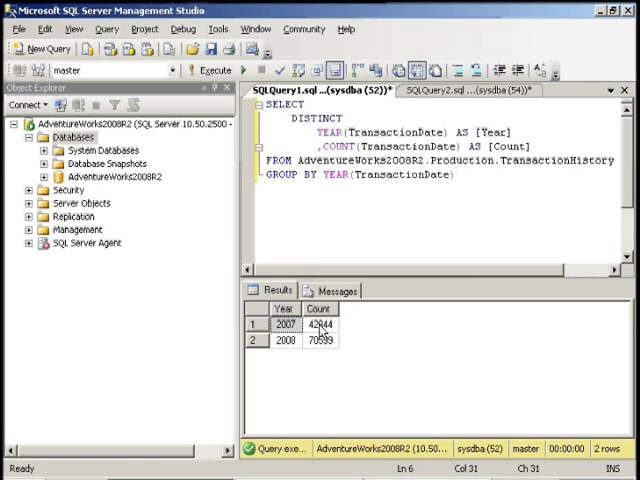
pyautogui.click(318, 340)
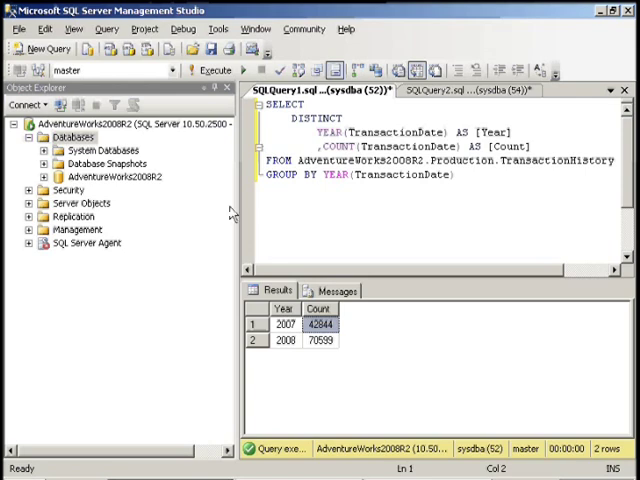
# Add filegroups FG_TransactionHistory_2007 and FG_TransactionHistory_2008 in the AdventureWorks2008R2 properties
pyautogui.rightClick(112, 176)
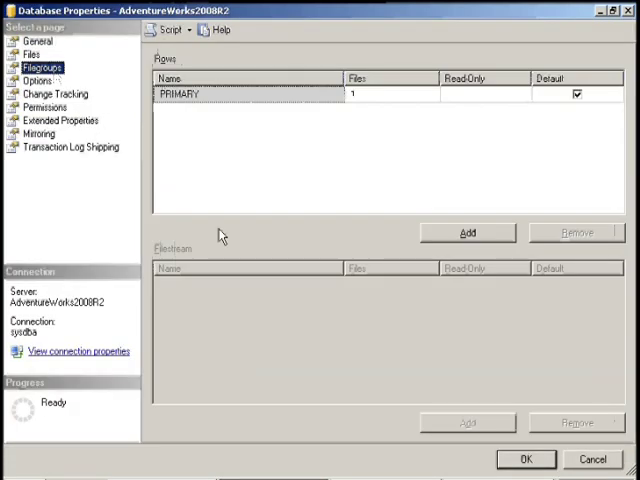
pyautogui.click(468, 232)
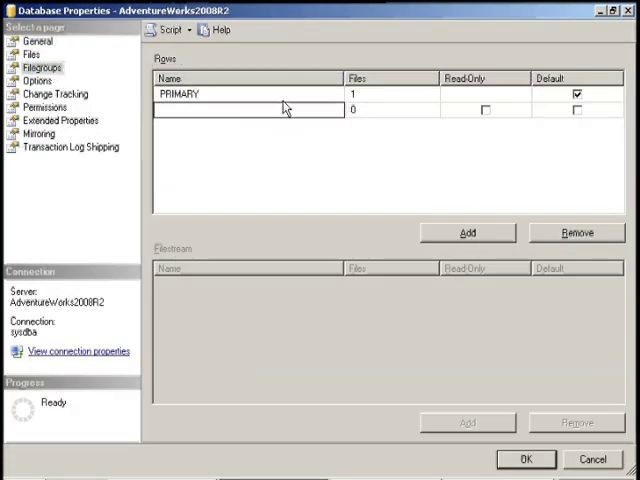
pyautogui.write('FG_')
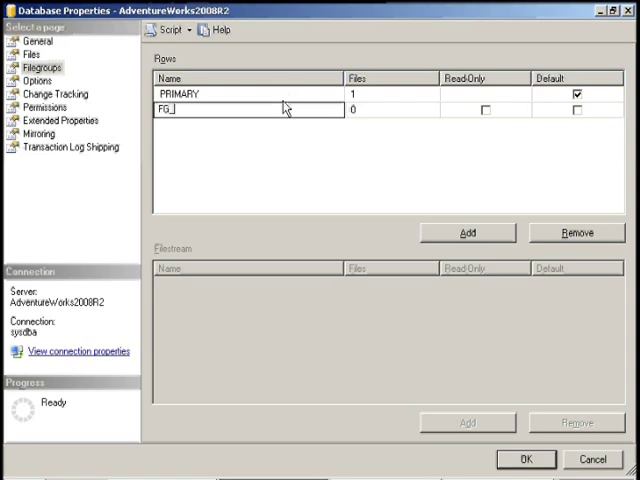
pyautogui.write('Transac')
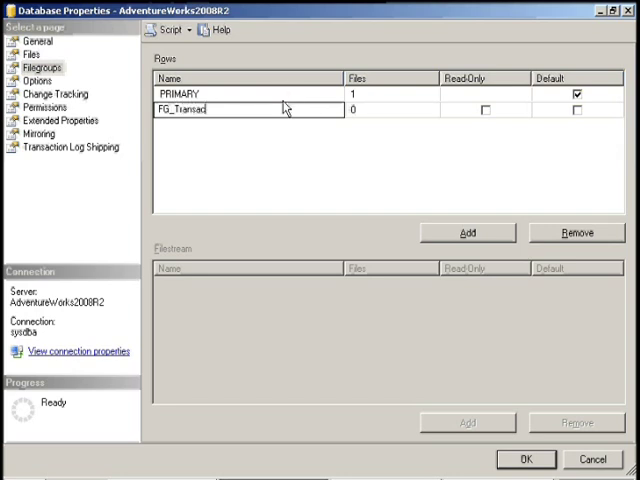
pyautogui.write('tionHistory')
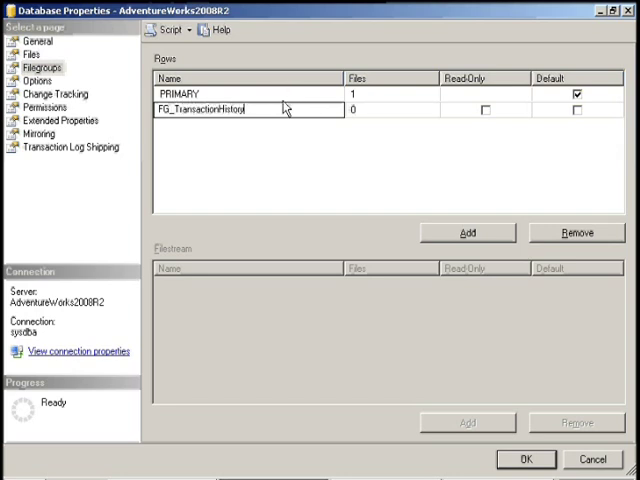
pyautogui.write('_2007')
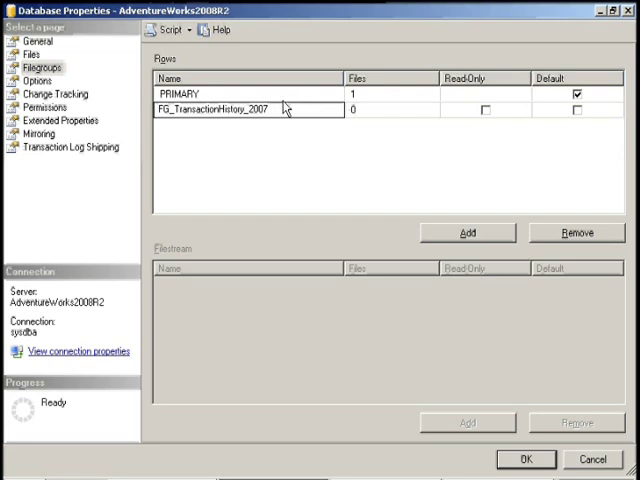
pyautogui.click(468, 232)
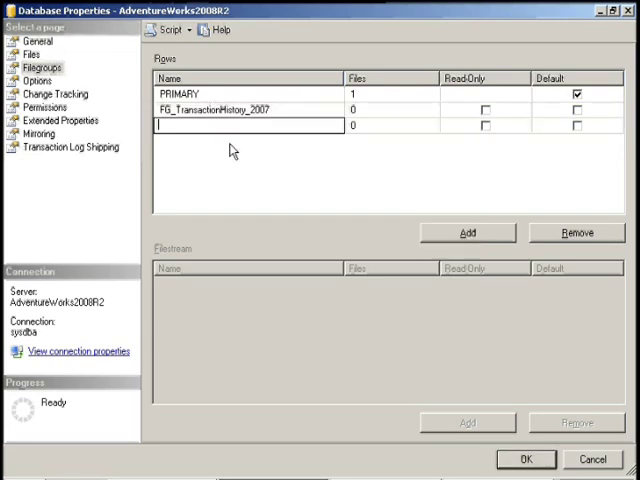
pyautogui.write('FG_TransactionHistory_2008')
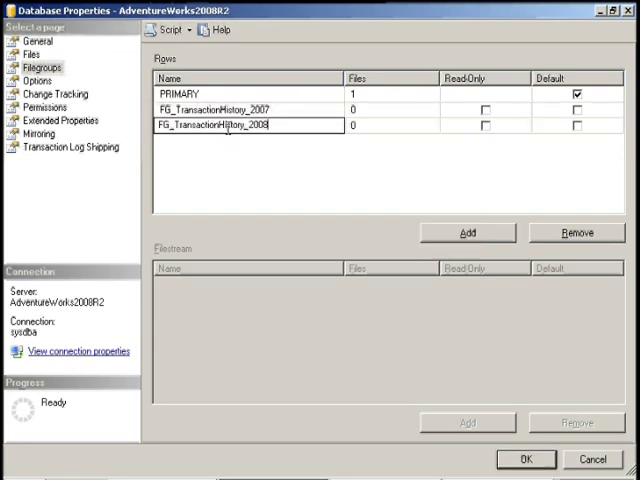
pyautogui.click(32, 54)
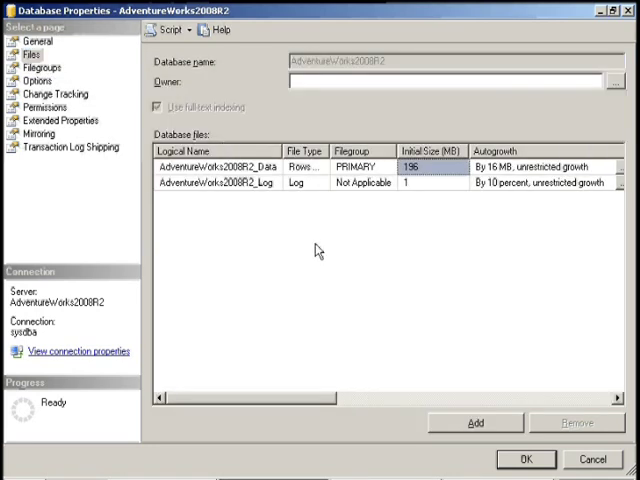
# Add data files FG_TransactionHistory_2007 and _2008 in their matching filegroups and apply the changes
pyautogui.click(476, 422)
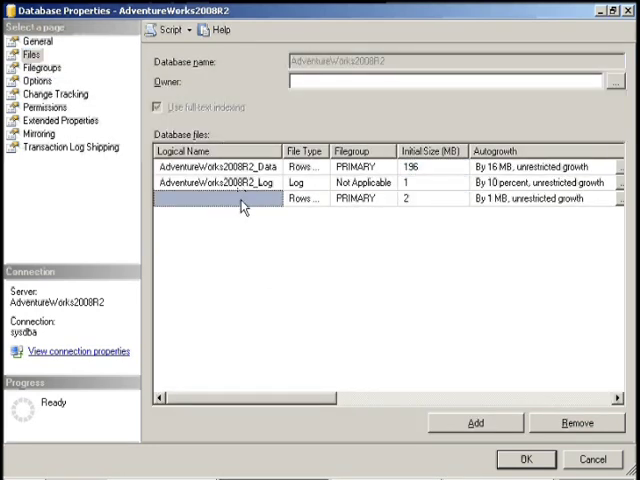
pyautogui.write('FG_TransactionHistory_2007')
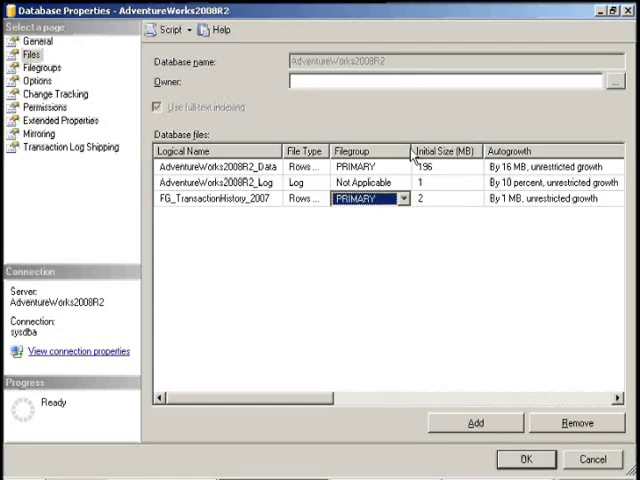
pyautogui.click(402, 198)
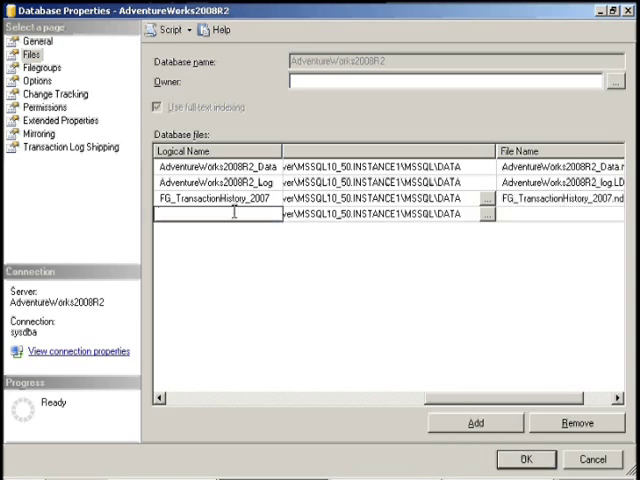
pyautogui.write('FG_TransactionHistory_2008')
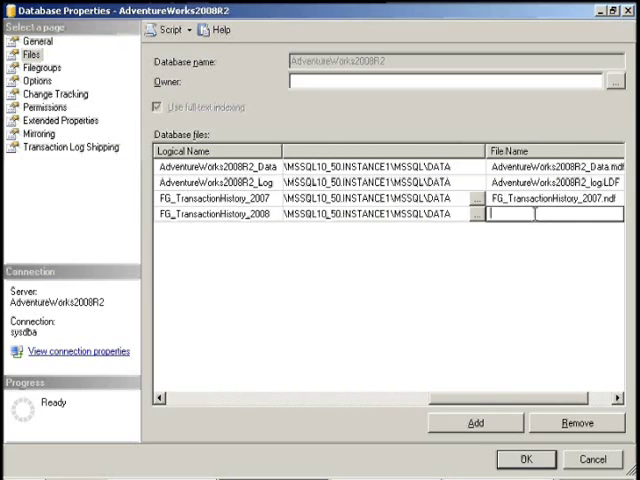
pyautogui.write('FG_TransactionHistory_200')
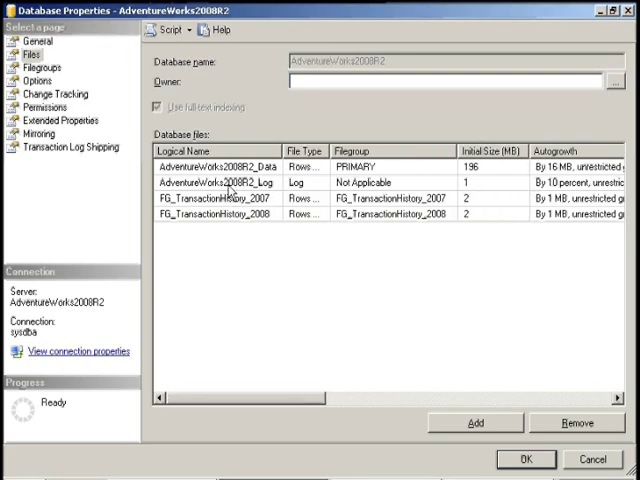
pyautogui.moveTo(238, 208)
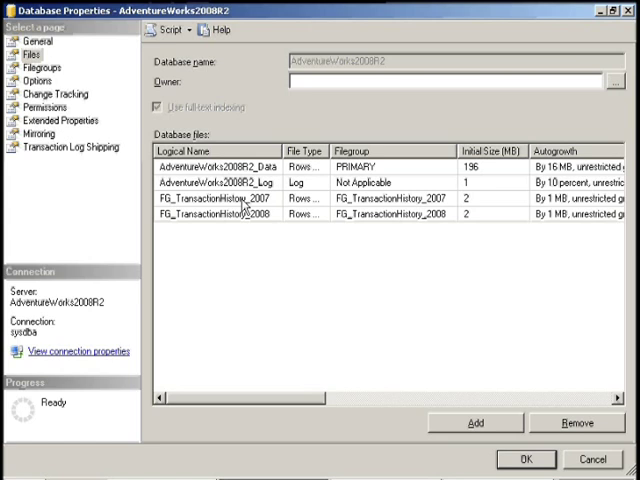
pyautogui.moveTo(452, 204)
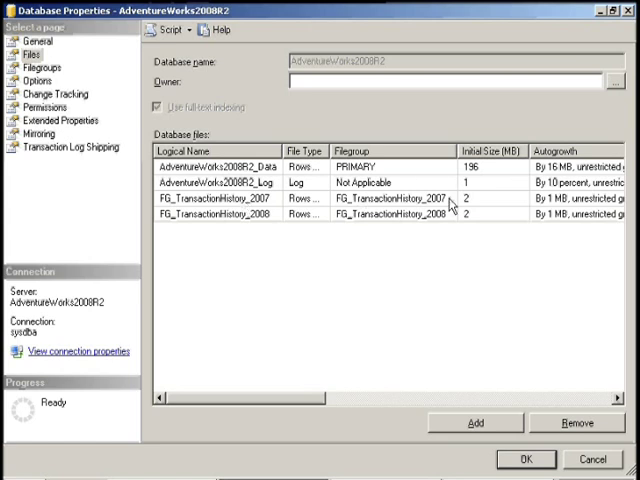
pyautogui.click(390, 198)
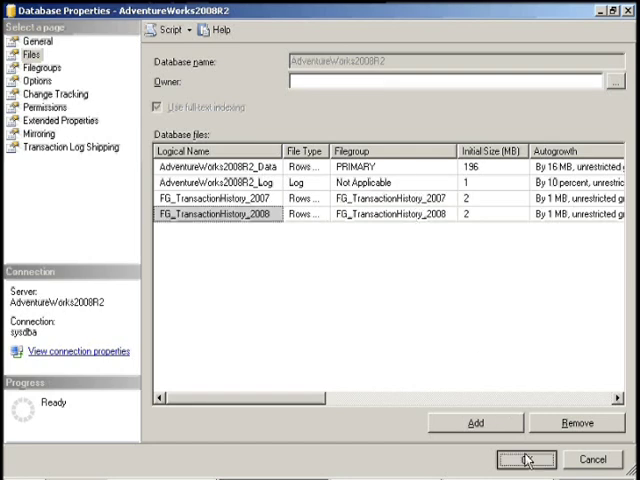
pyautogui.click(524, 460)
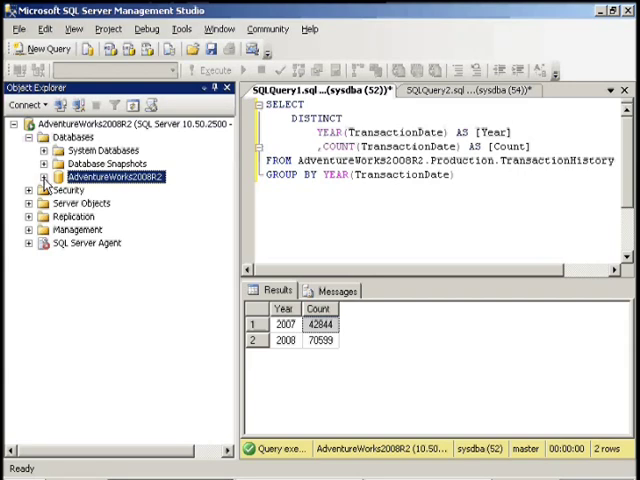
# Launch the Create Partition Wizard from Production.TransactionHistory's Storage menu
pyautogui.click(44, 176)
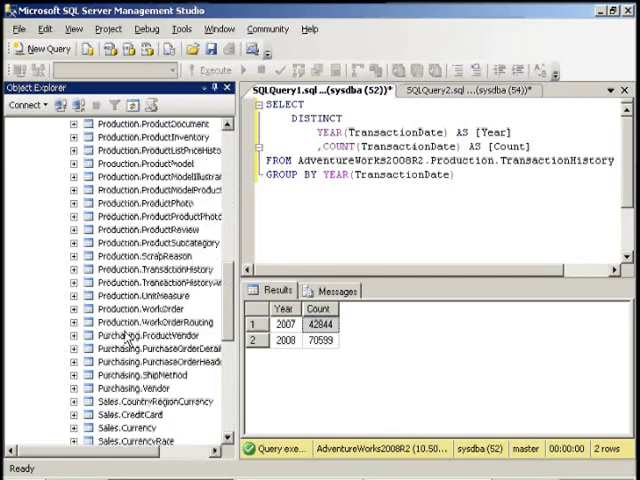
pyautogui.scroll(-3)
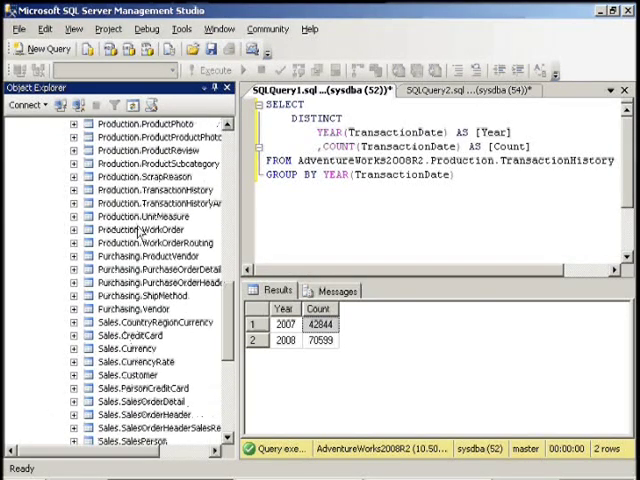
pyautogui.rightClick(136, 228)
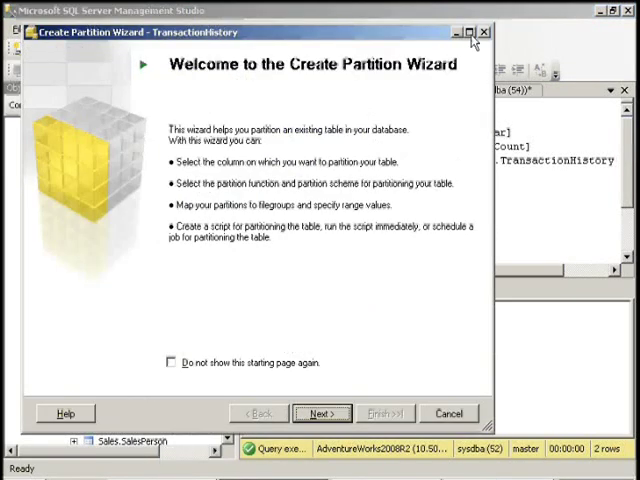
# Choose TransactionDate as the partitioning column and continue to the partition function step
pyautogui.click(322, 412)
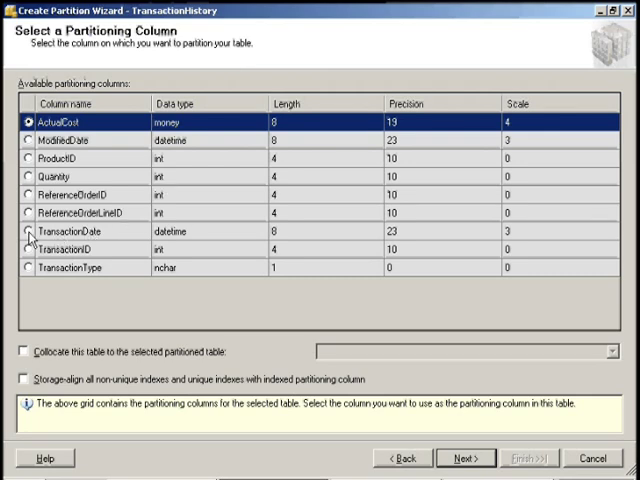
pyautogui.click(28, 232)
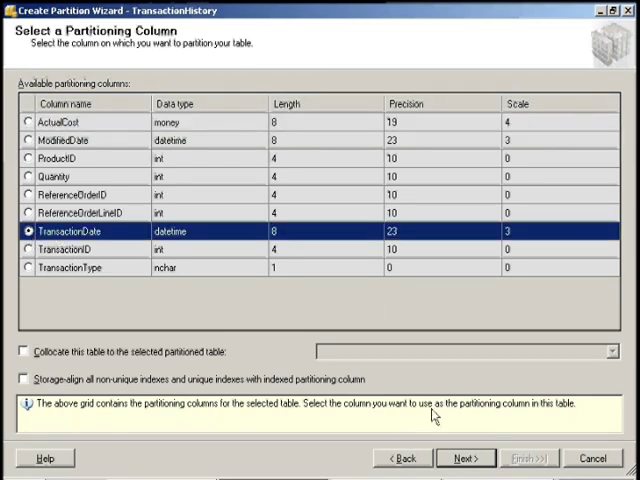
pyautogui.click(464, 458)
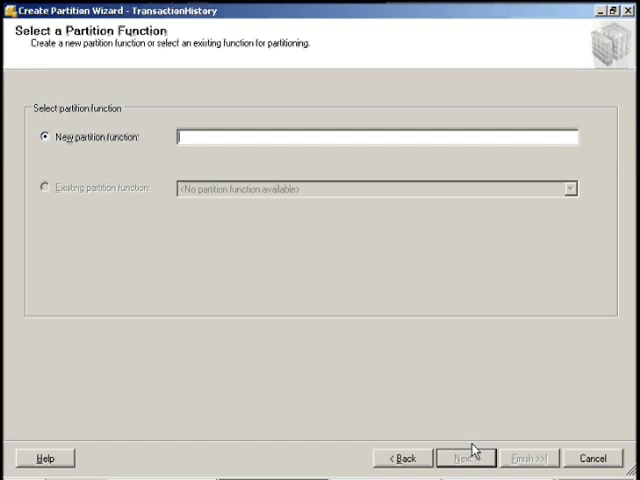
# Name the new partition function fn_TransactionHistory and move on to the partition scheme step
pyautogui.write('fn')
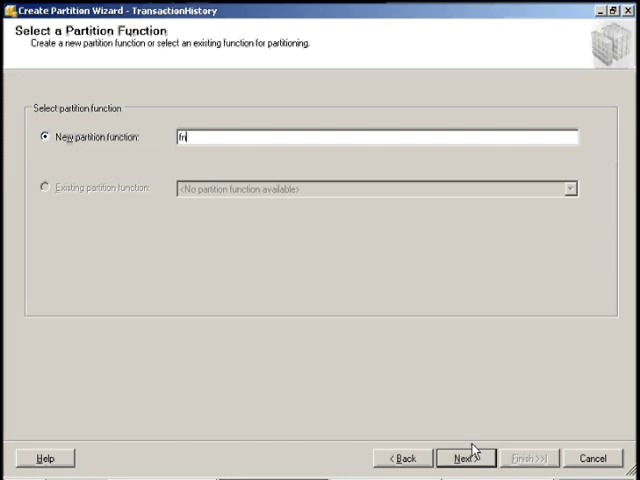
pyautogui.write('_T')
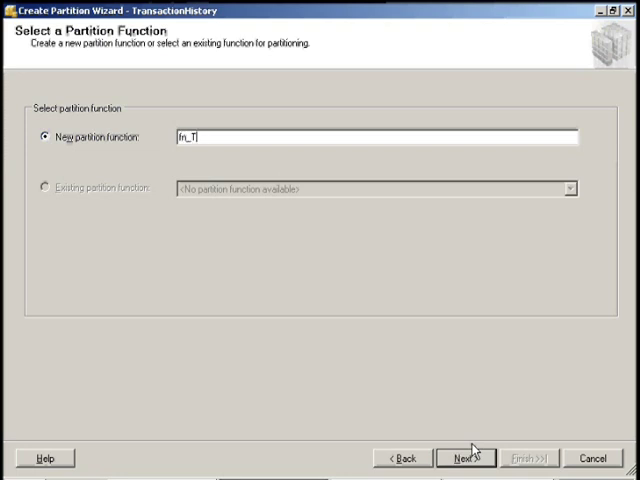
pyautogui.write('ransactionHistor')
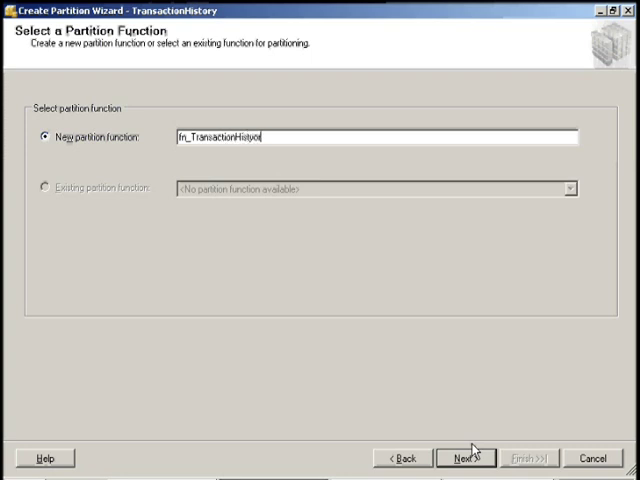
pyautogui.press('BackSpace')
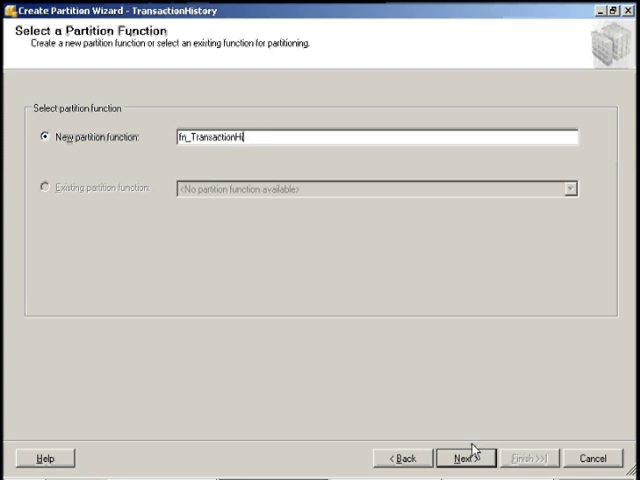
pyautogui.write('story')
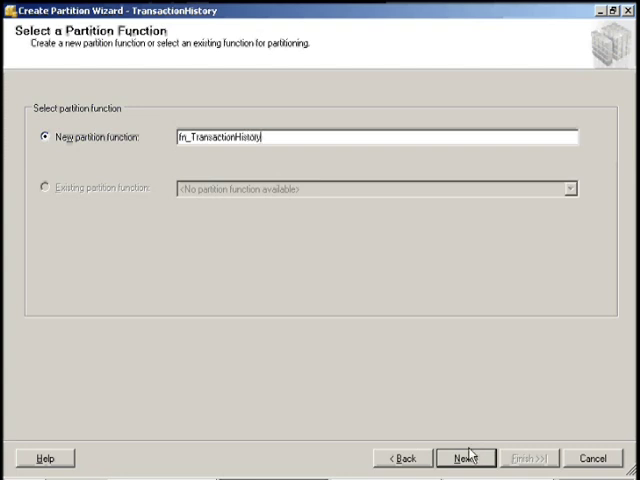
pyautogui.click(464, 456)
pyautogui.write('sch')
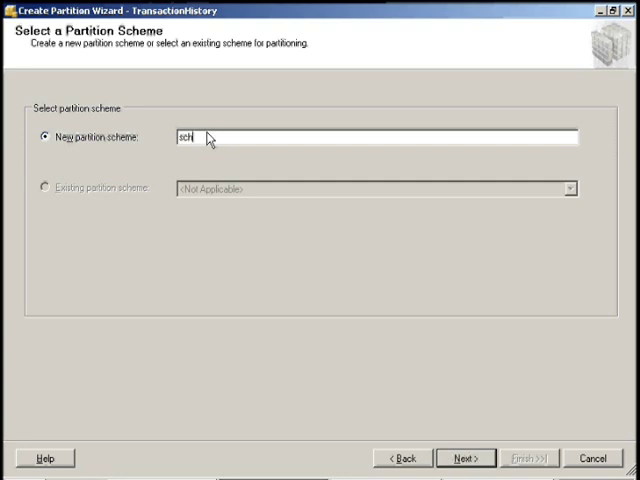
# Name the new partition scheme sch_TransactionHistory and continue to mapping partitions
pyautogui.write('_TransactionHistory')
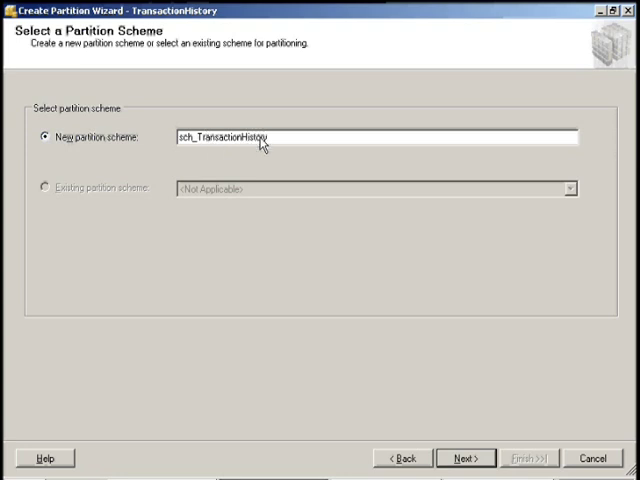
pyautogui.click(464, 456)
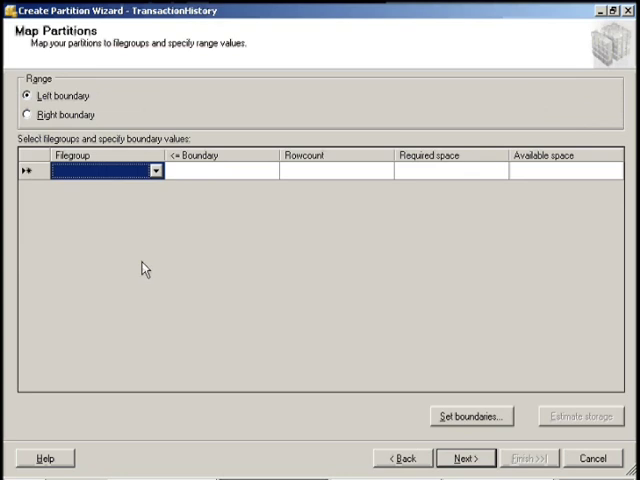
pyautogui.moveTo(202, 274)
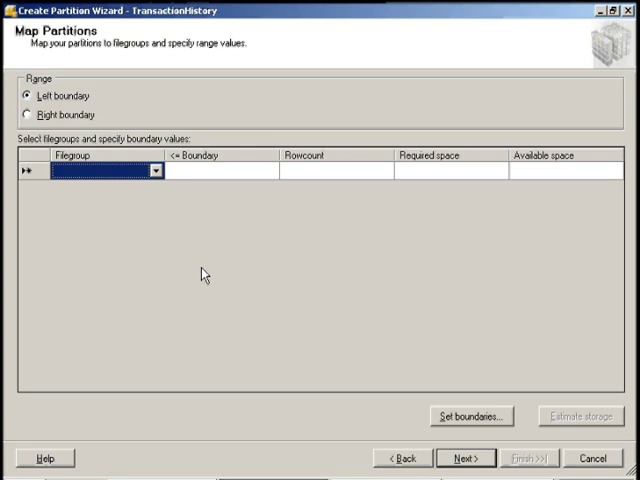
# Map partitions to FG_TransactionHistory_2007 and _2008 with year-end boundaries ending 23:59:59.998
pyautogui.click(160, 170)
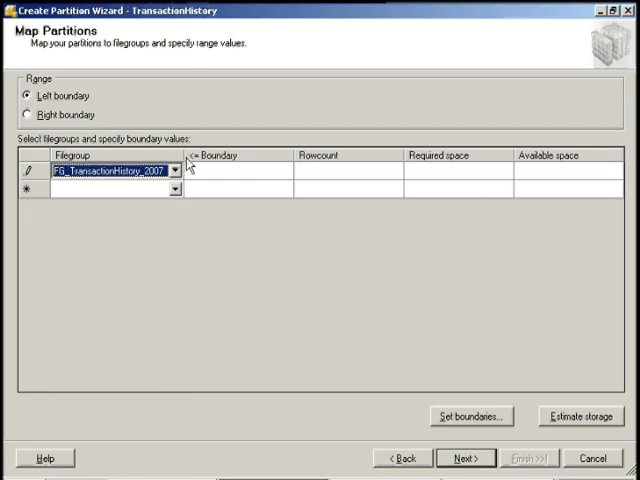
pyautogui.click(236, 172)
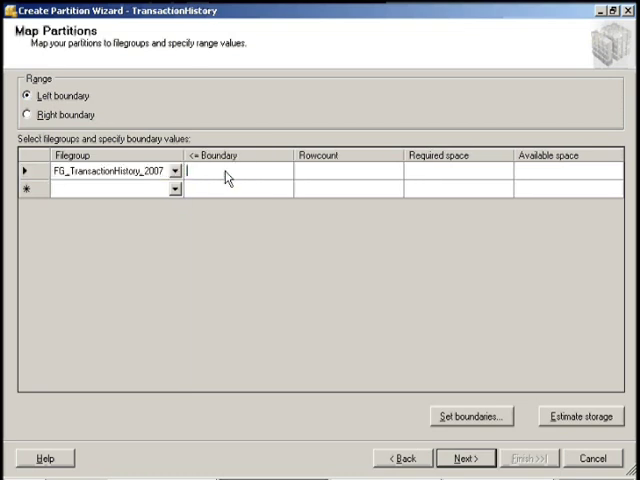
pyautogui.write('12/1')
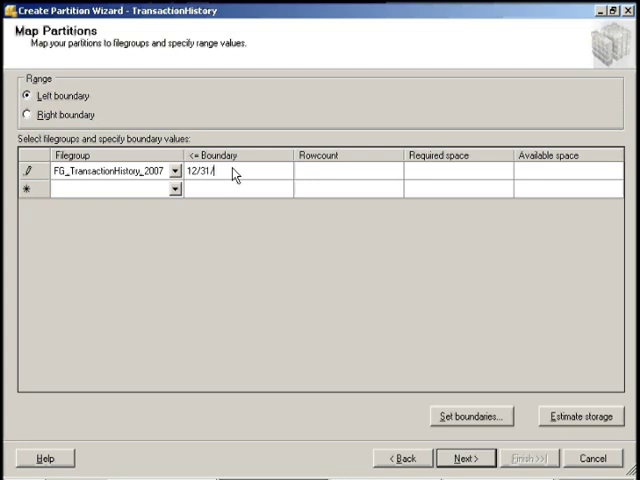
pyautogui.write('2007')
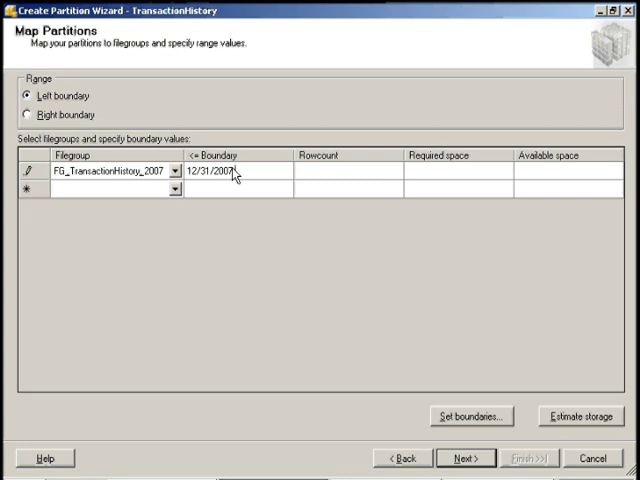
pyautogui.write('23:')
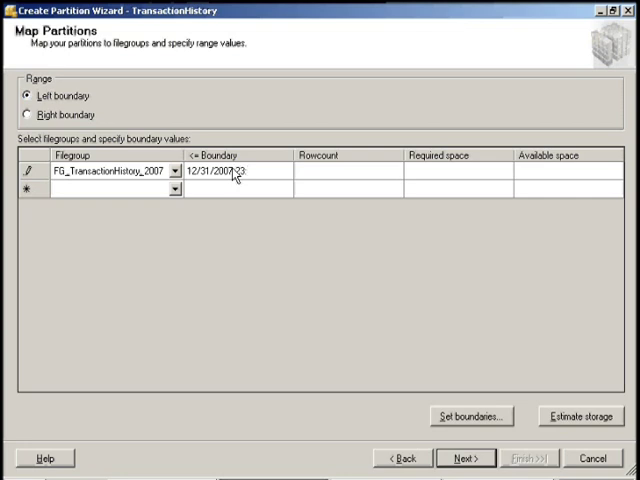
pyautogui.write('59:')
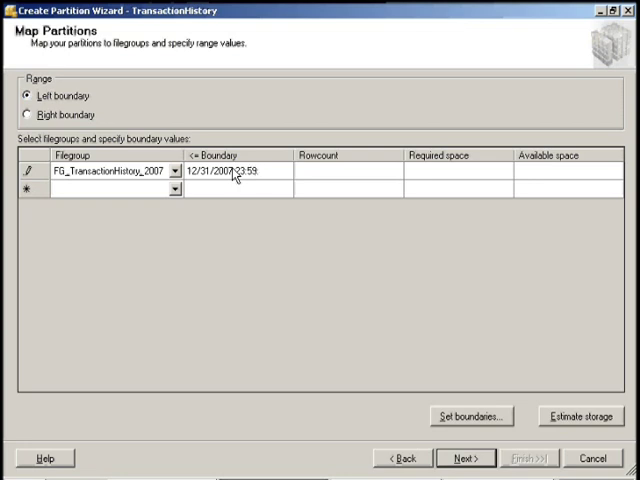
pyautogui.write('59')
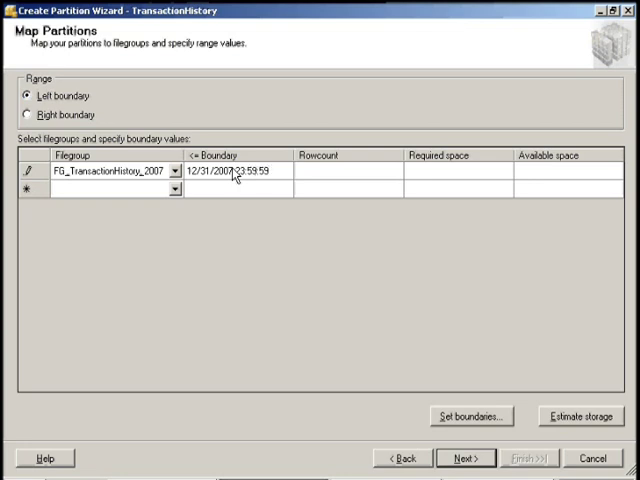
pyautogui.write('.998')
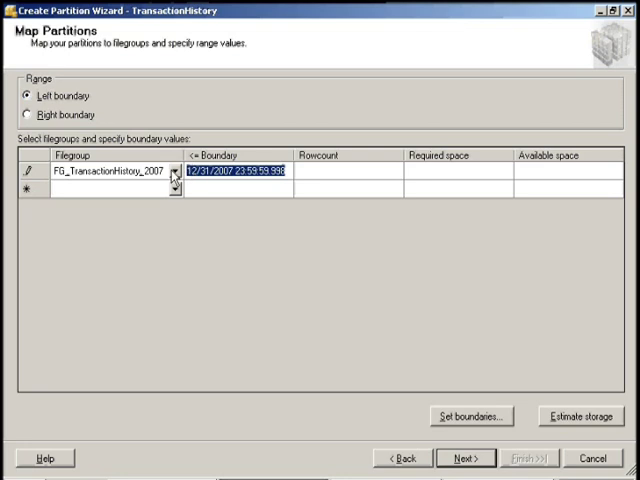
pyautogui.click(100, 200)
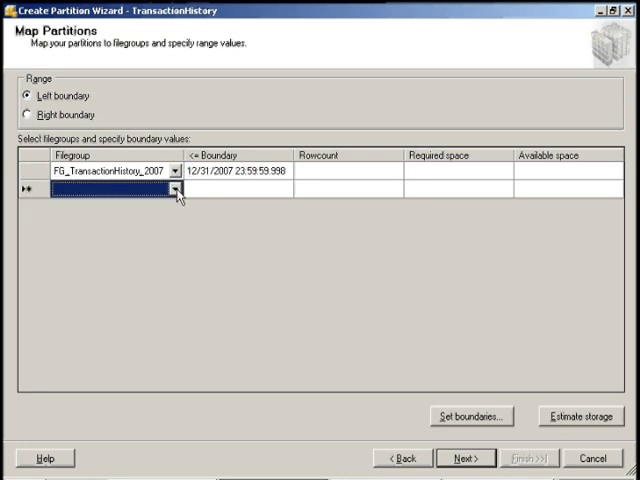
pyautogui.click(172, 188)
pyautogui.write('12/31/2008 23:59:59.998')
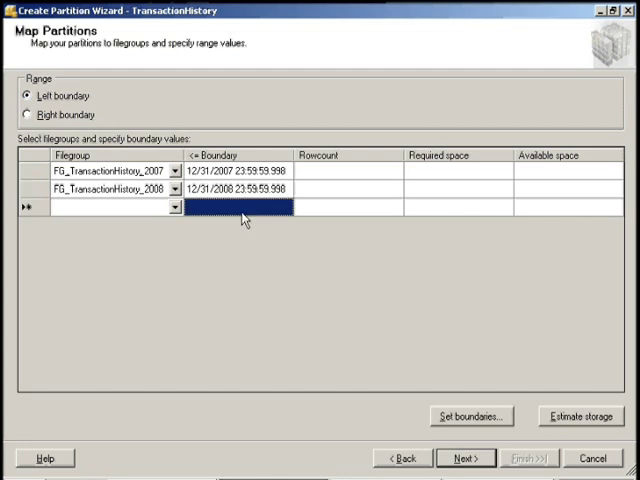
pyautogui.moveTo(510, 344)
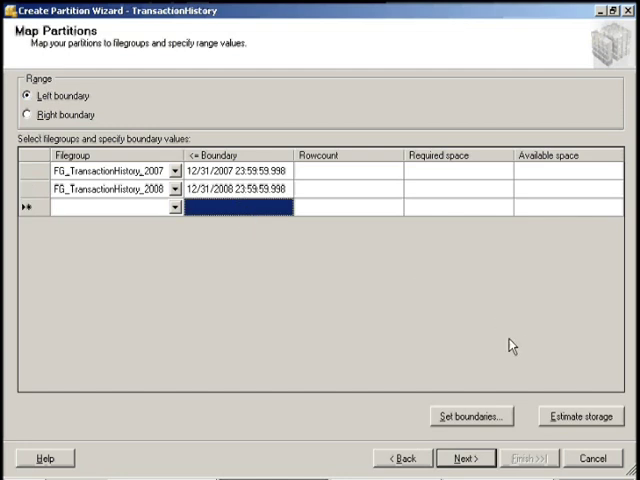
pyautogui.moveTo(608, 424)
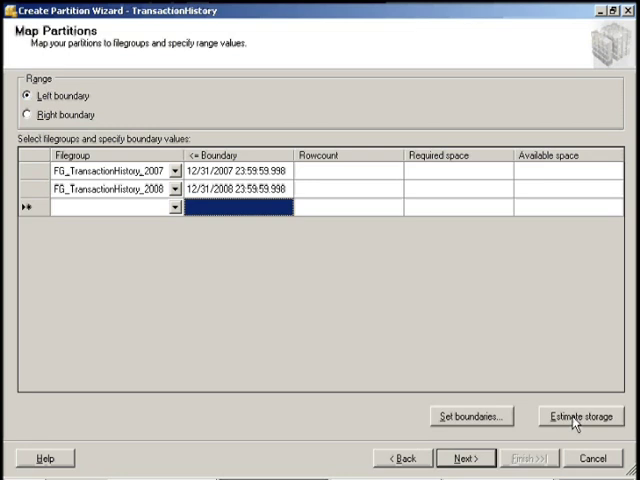
# Estimate storage, showing row counts and required space for the 2007 and 2008 partitions
pyautogui.click(578, 416)
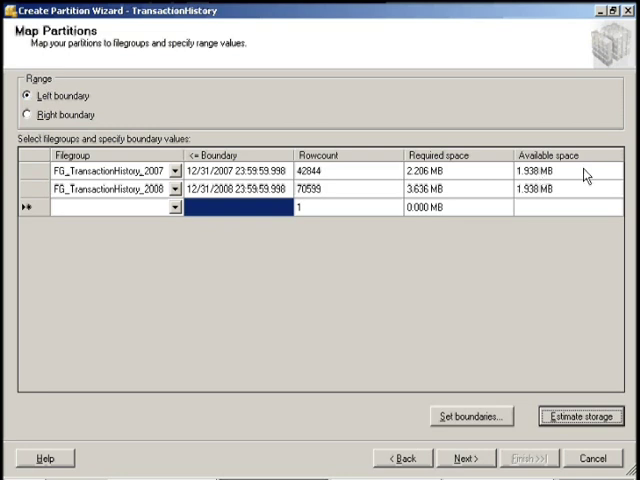
pyautogui.moveTo(320, 180)
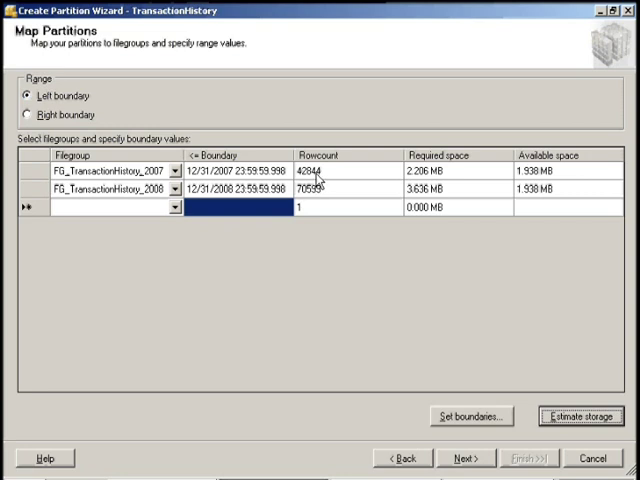
pyautogui.click(340, 172)
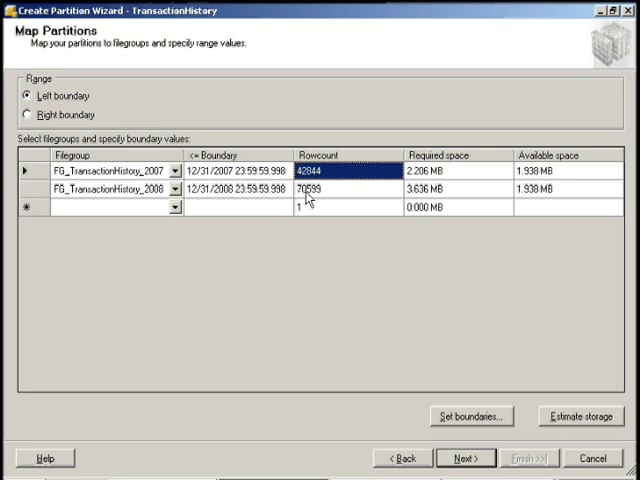
pyautogui.moveTo(176, 460)
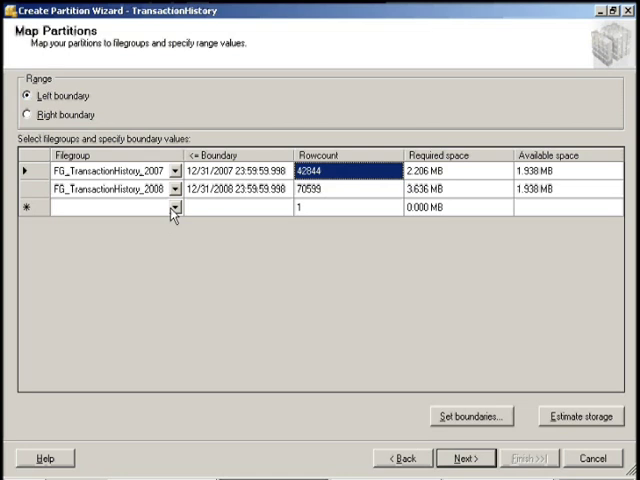
pyautogui.moveTo(172, 212)
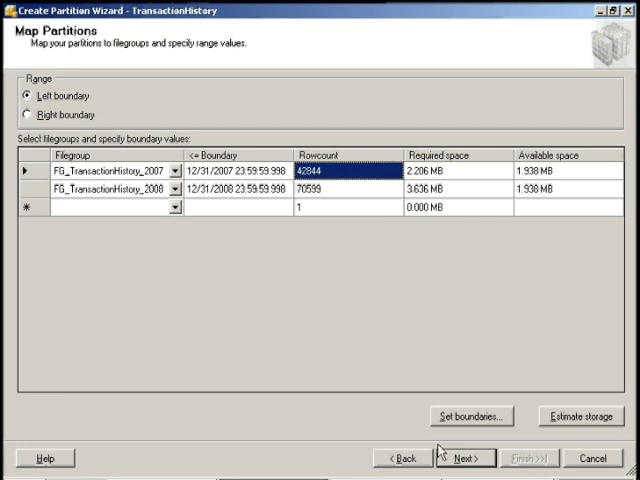
# Dismiss the filegroup count error and map the third partition to PRIMARY
pyautogui.click(464, 458)
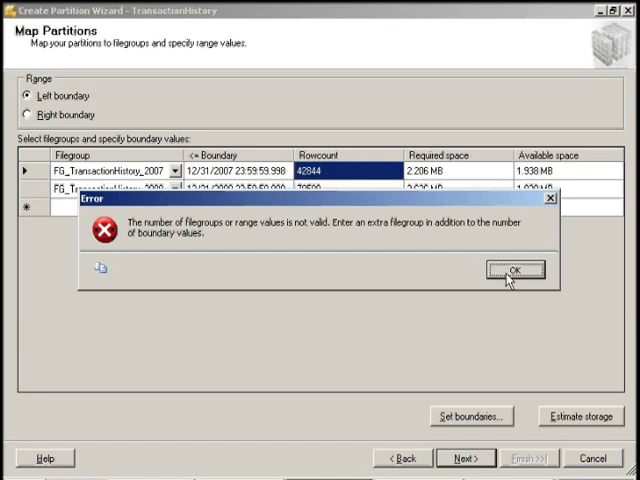
pyautogui.click(514, 270)
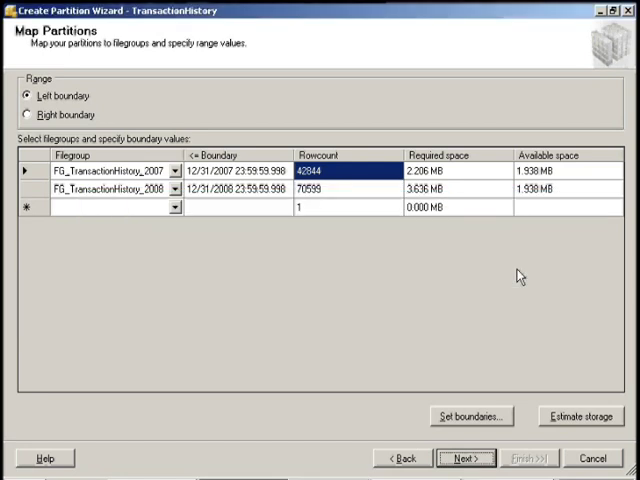
pyautogui.click(110, 208)
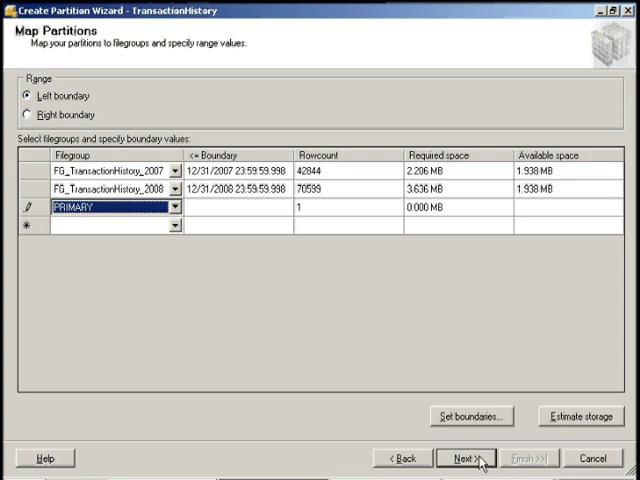
# Run the partitioning immediately, creating fn_TransactionHistory and sch_TransactionHistory on the TransactionHistory table
pyautogui.click(464, 458)
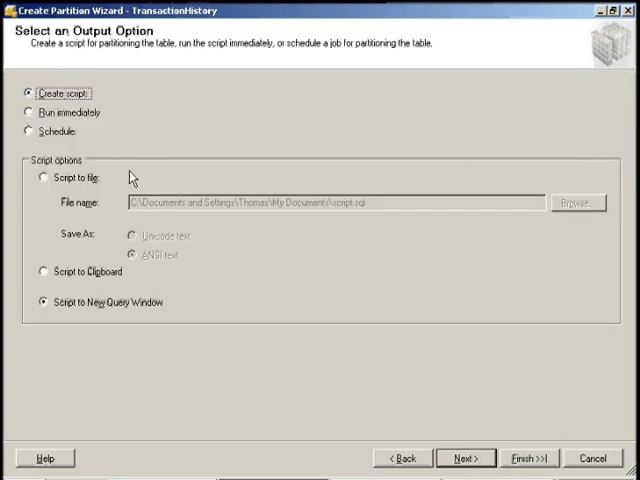
pyautogui.click(28, 112)
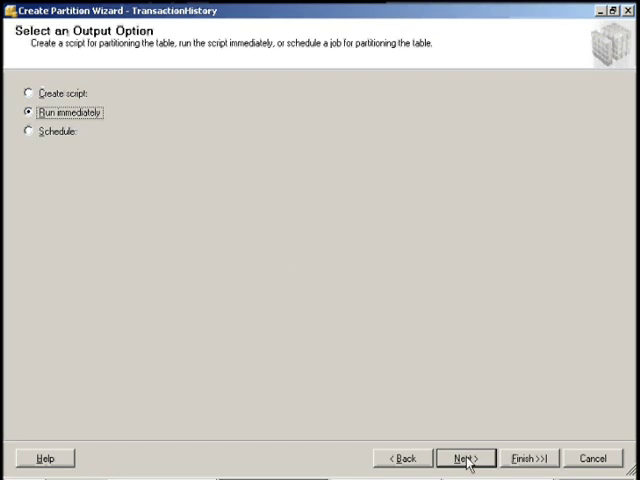
pyautogui.click(464, 458)
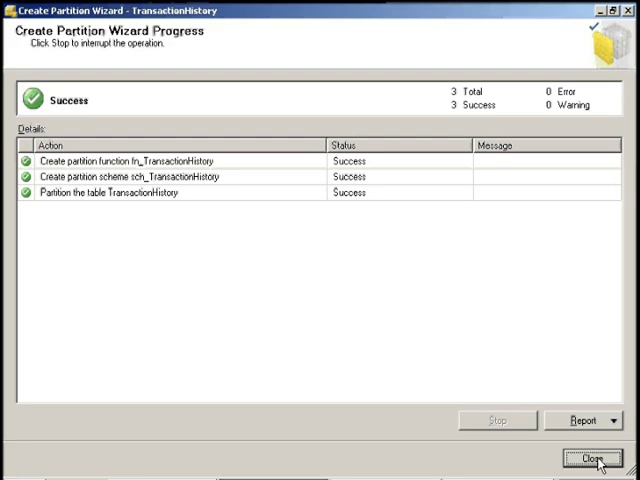
# Close the wizard and execute the partition-details query confirming three partitions on the 2007, 2008 and PRIMARY filegroups
pyautogui.click(592, 458)
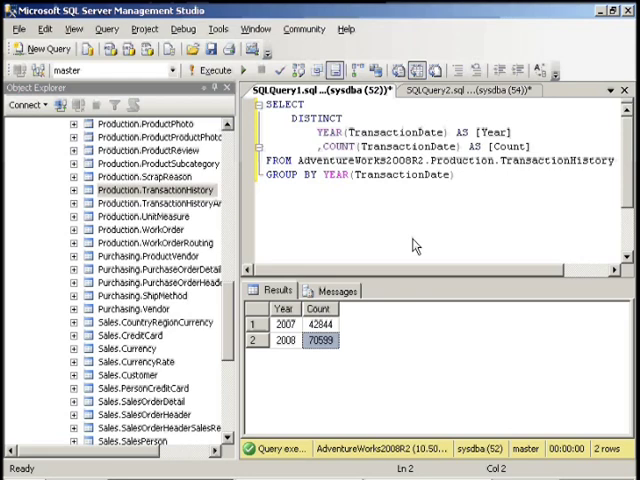
pyautogui.moveTo(452, 210)
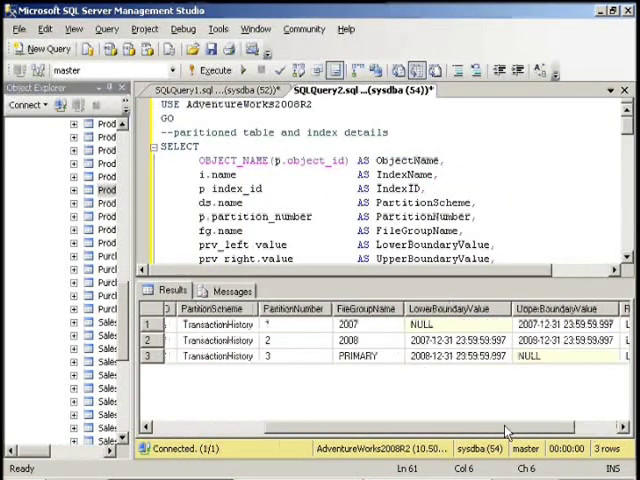
pyautogui.hscroll(3)
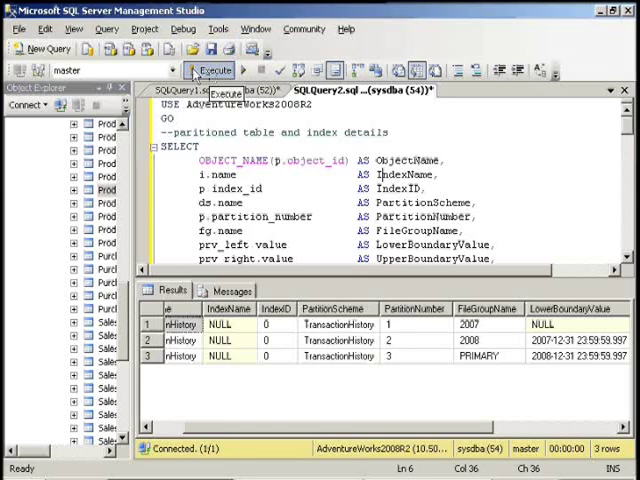
pyautogui.click(210, 70)
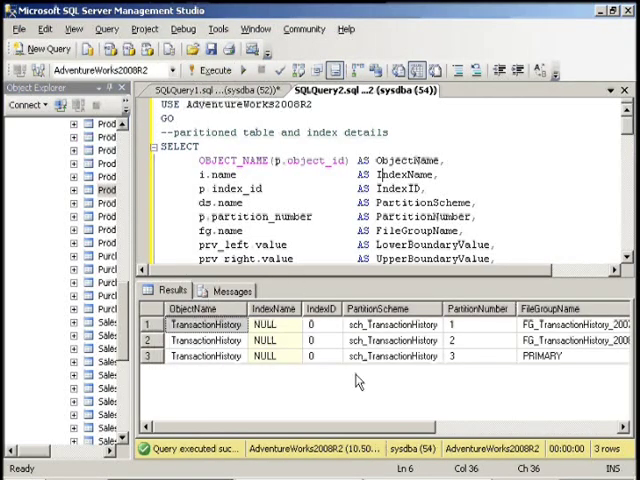
pyautogui.hscroll(3)
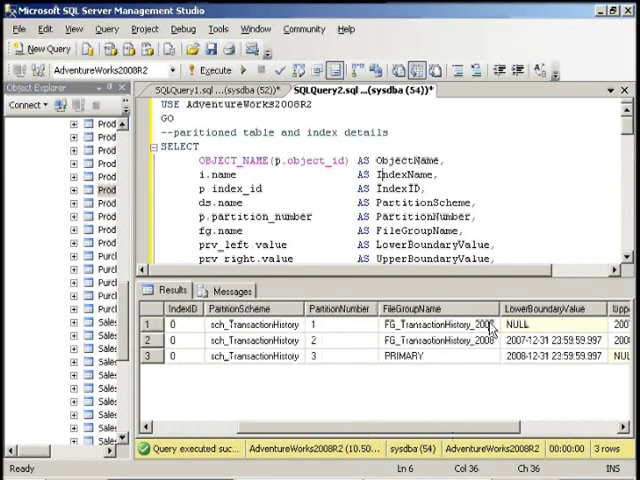